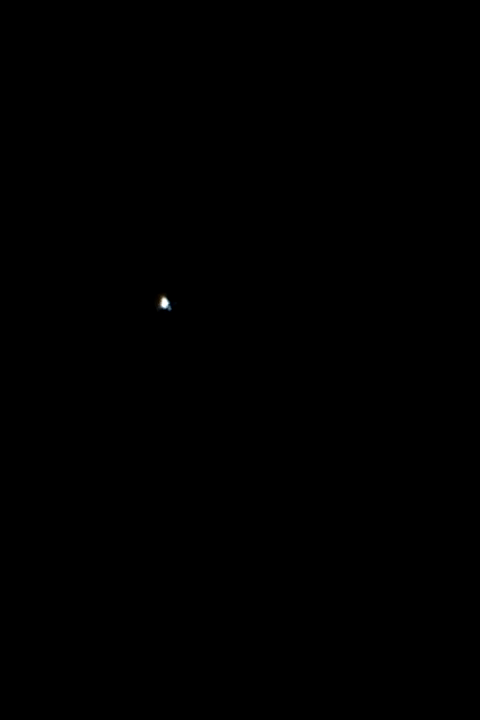
mouse_move(109, 271)
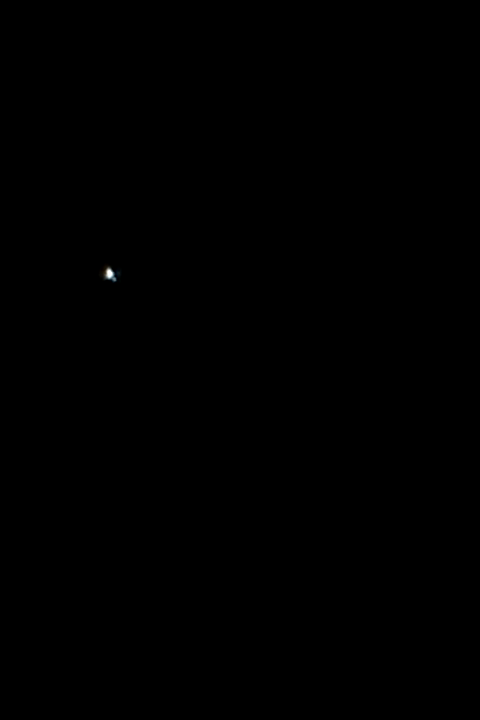